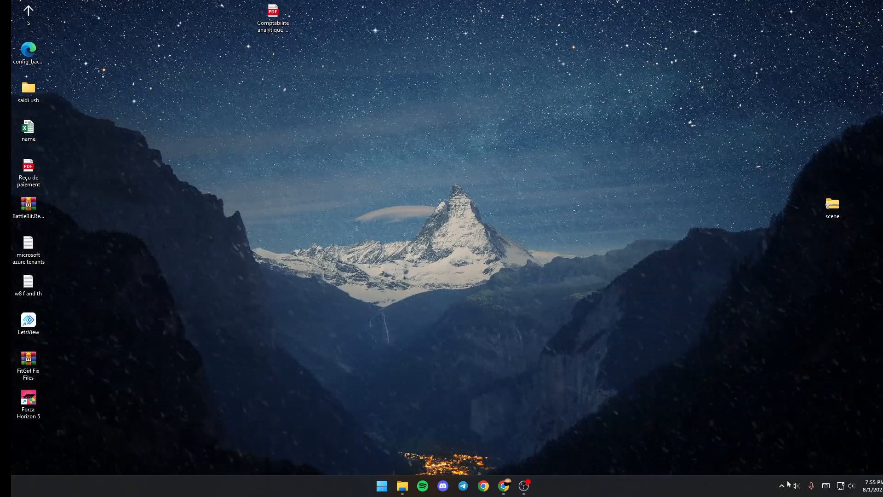
# - Check Wallpaper Engine's page in the Steam library via the tray, then close Steam
pyautogui.click(781, 486)
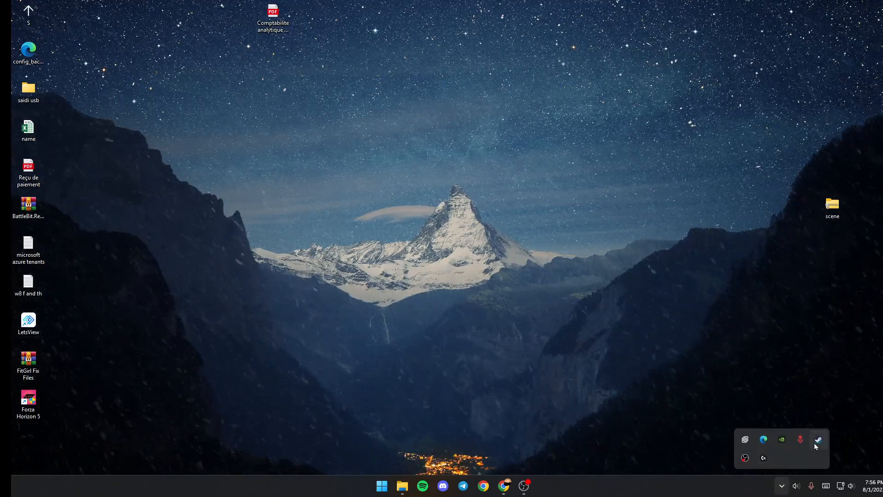
pyautogui.click(819, 439)
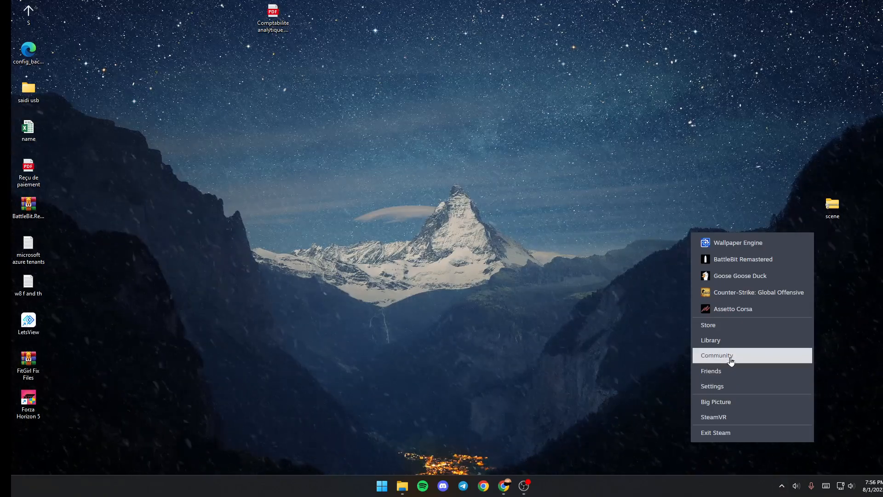
pyautogui.click(711, 341)
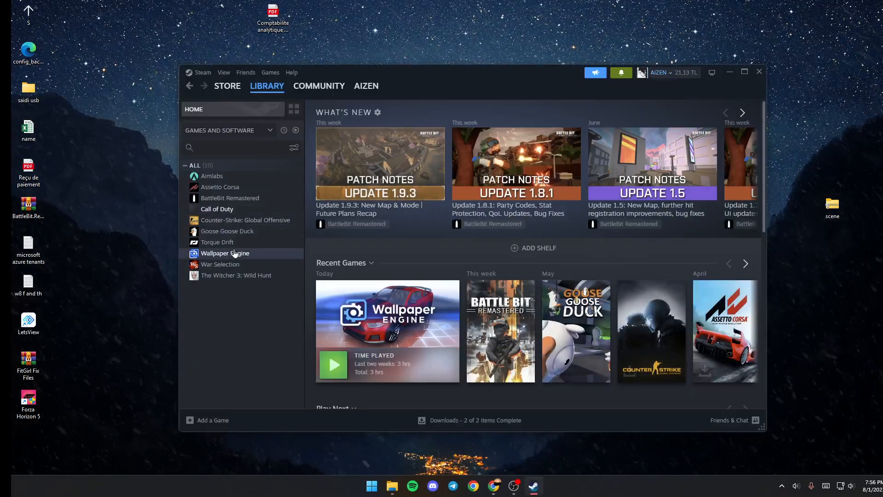
pyautogui.click(225, 253)
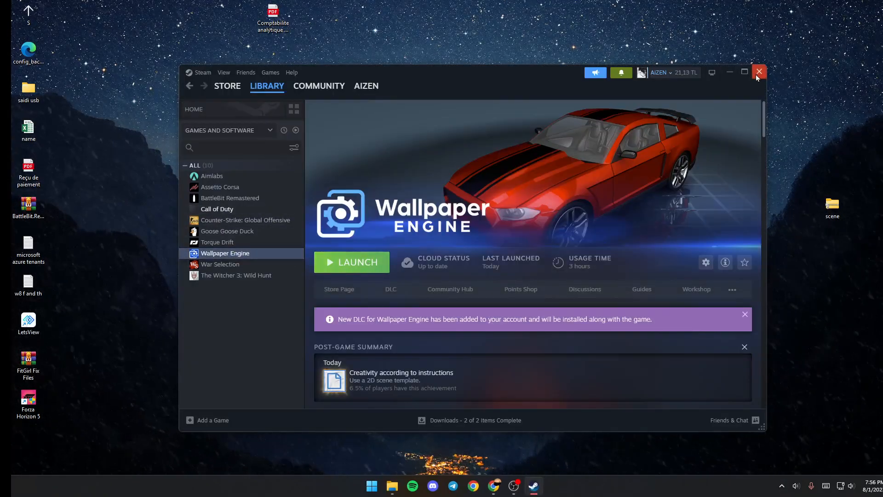
pyautogui.click(758, 71)
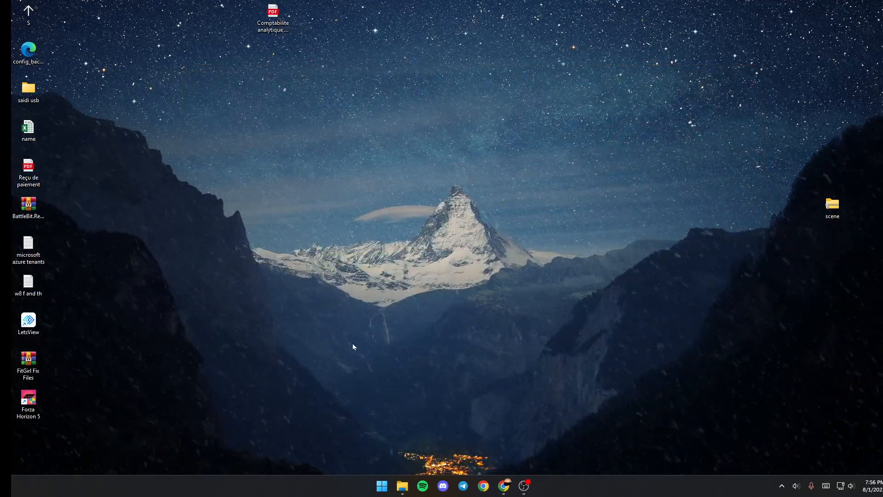
pyautogui.moveTo(513, 320)
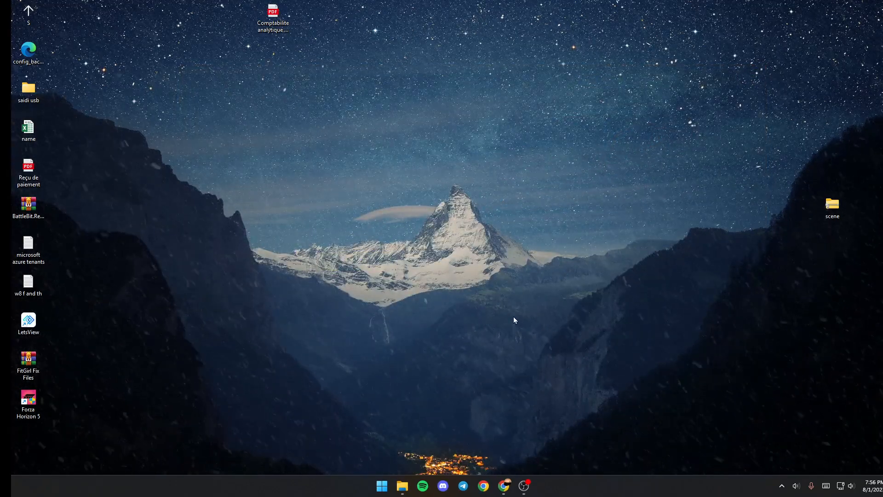
pyautogui.moveTo(778, 488)
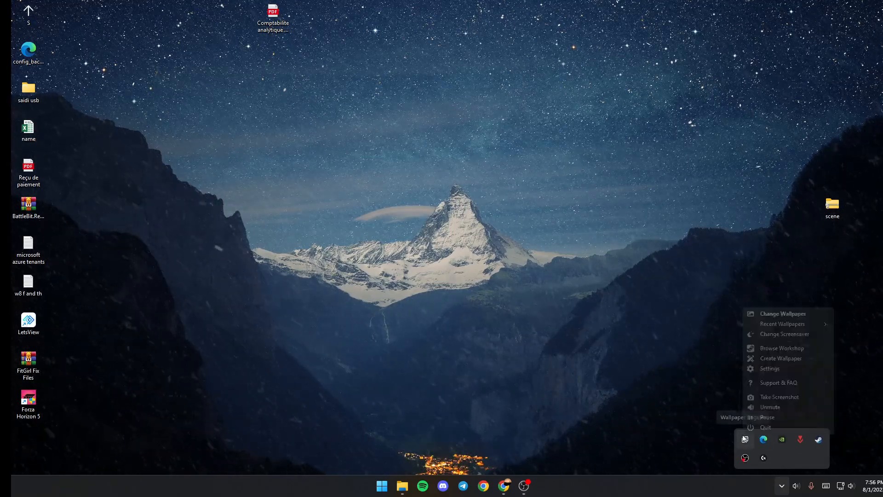
# - Bring up Wallpaper Engine's picker of installed wallpapers from its tray menu
pyautogui.click(782, 312)
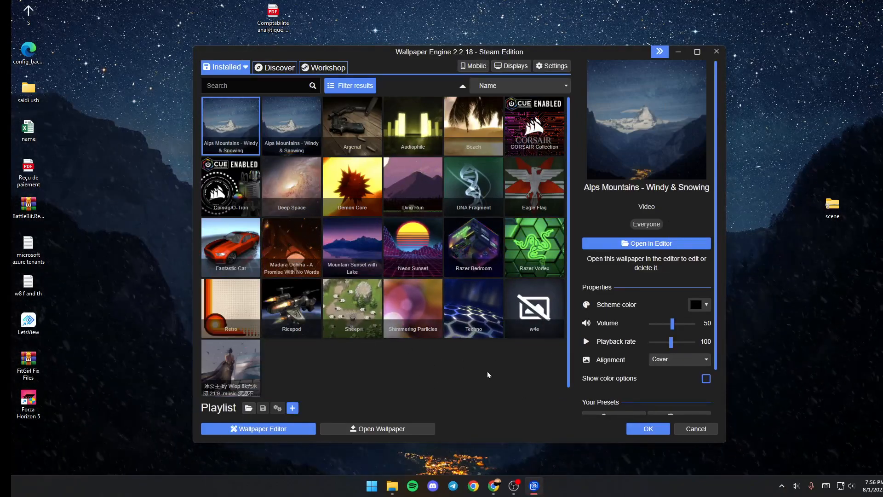
# - Try the Madara Uchiha wallpaper, revert to Alps Mountains, then show the Discover page
pyautogui.click(224, 67)
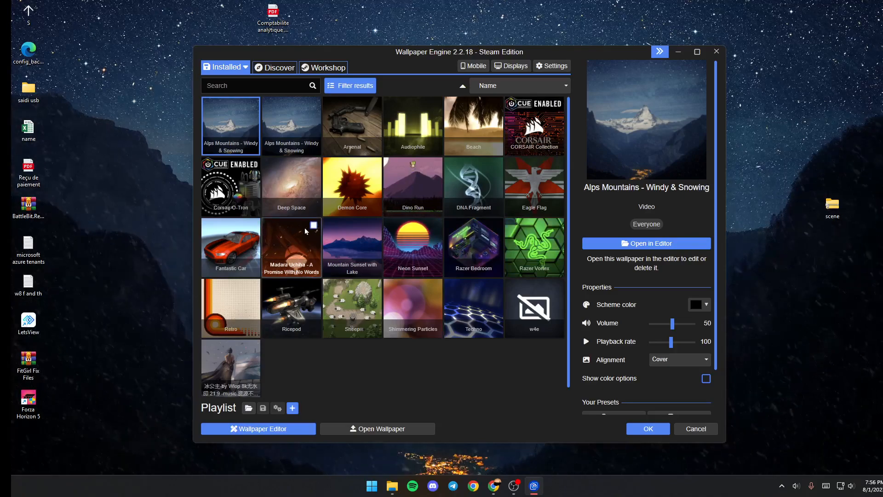
pyautogui.click(291, 246)
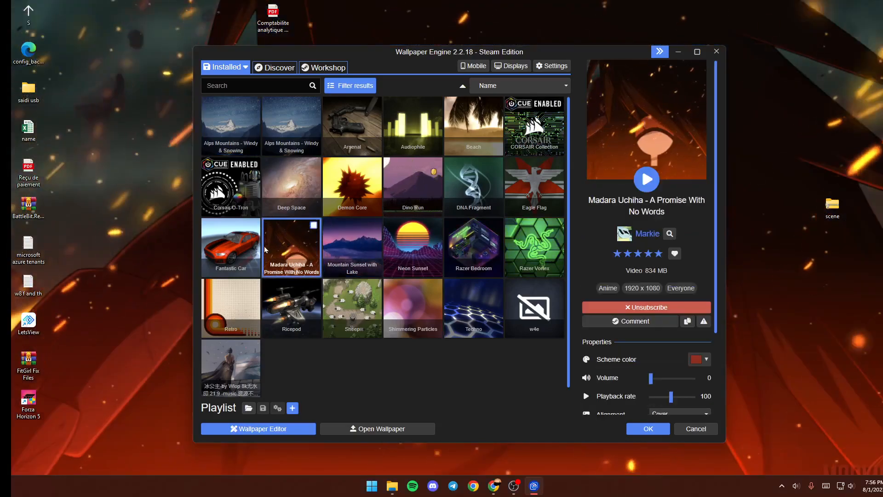
pyautogui.click(230, 127)
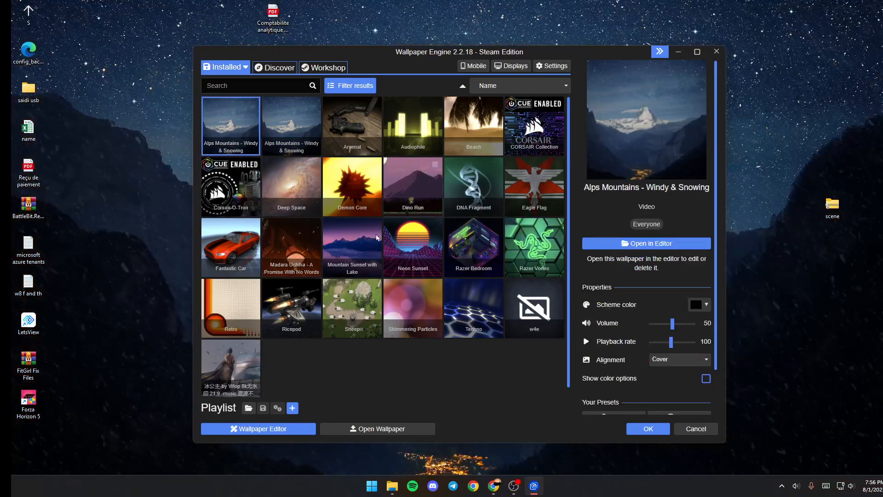
pyautogui.click(278, 67)
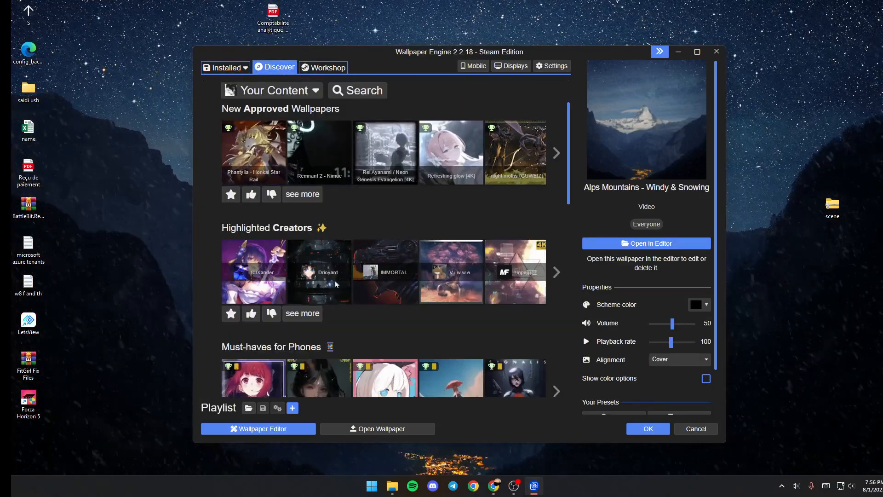
pyautogui.scroll(-3)
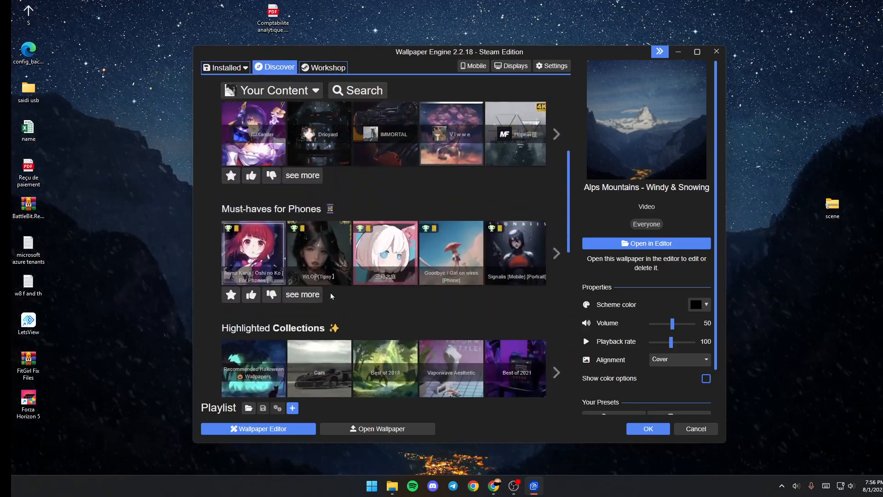
pyautogui.scroll(-3)
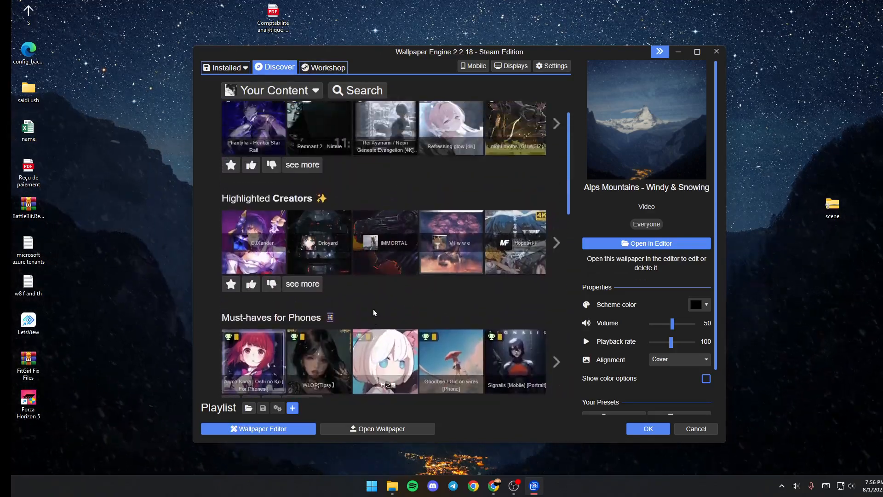
pyautogui.click(327, 67)
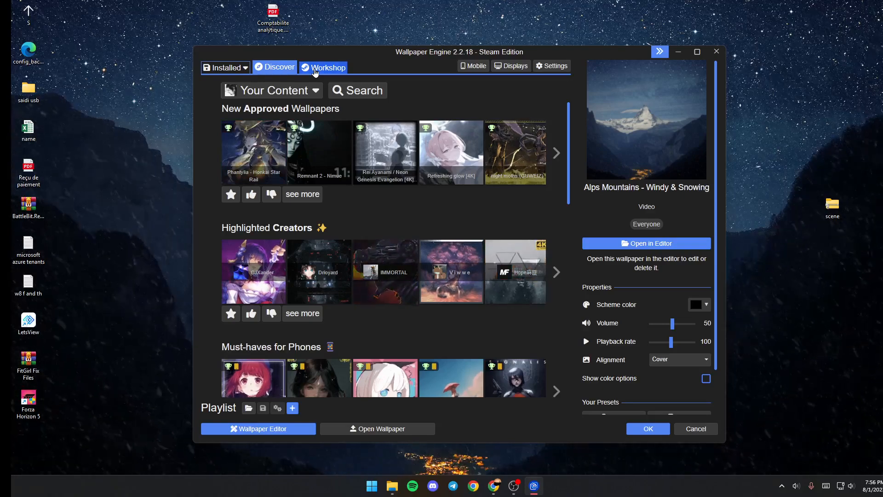
pyautogui.click(323, 68)
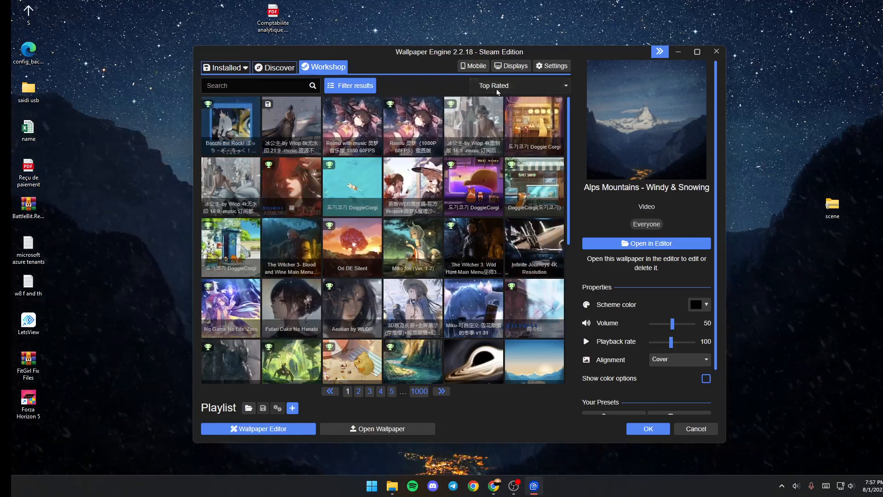
# - Show the Workshop catalogue of community wallpapers and start a search
pyautogui.click(518, 86)
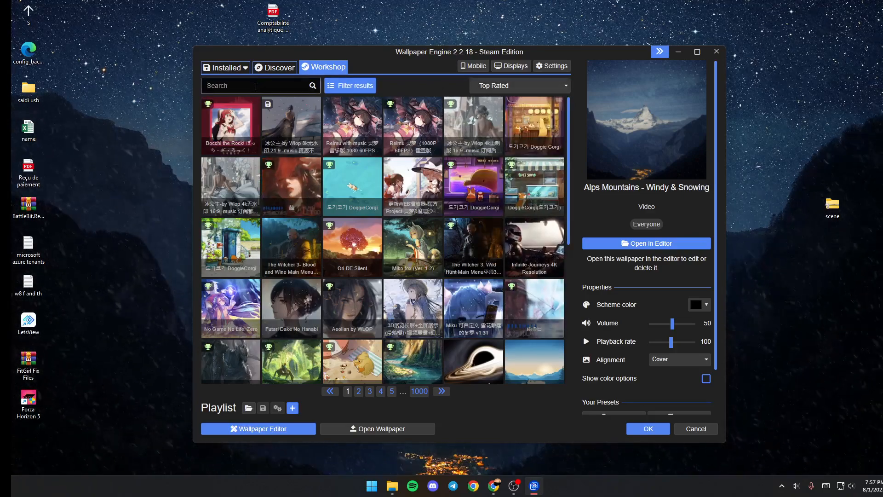
pyautogui.click(230, 126)
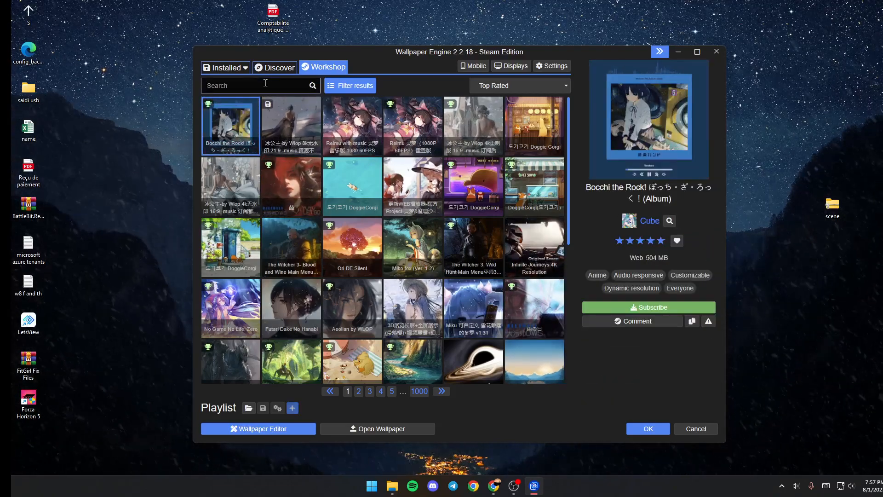
# - Filter the Workshop wallpapers with the search term 'naruto'
pyautogui.write('naruto')
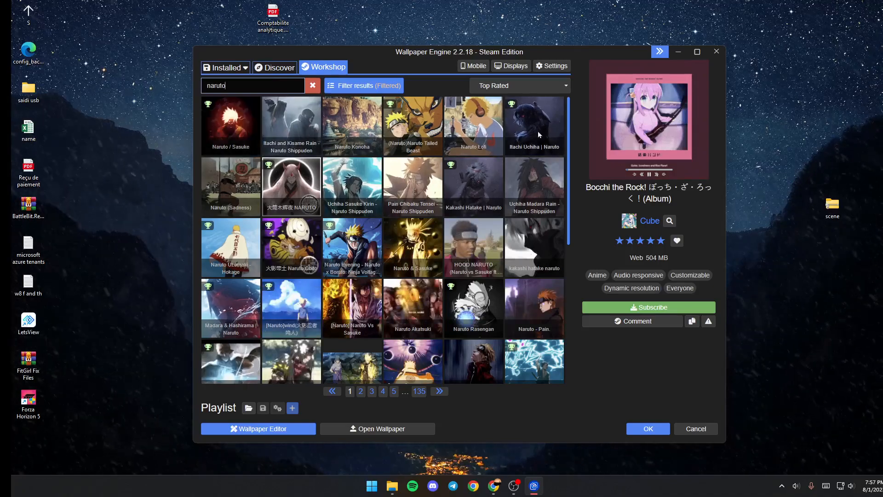
pyautogui.scroll(-3)
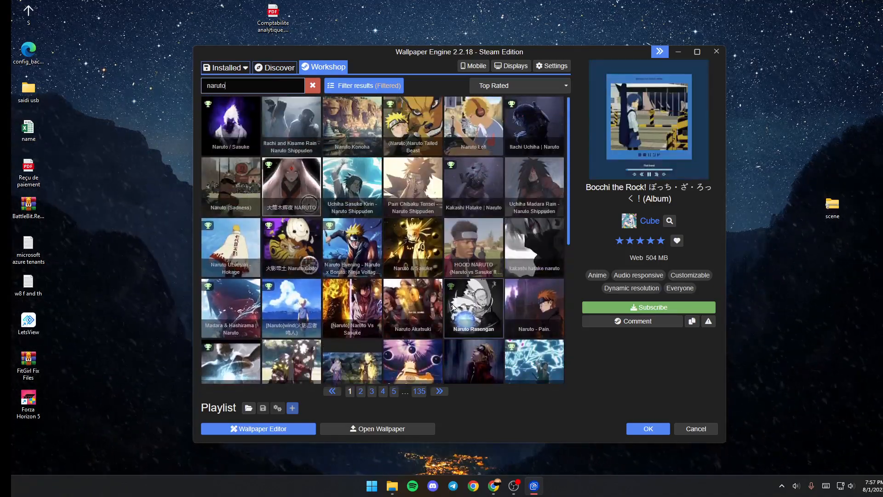
# - Preview Itachi Uchiha | Naruto after trying Naruto Lofi, then list its creator's other wallpapers
pyautogui.click(533, 125)
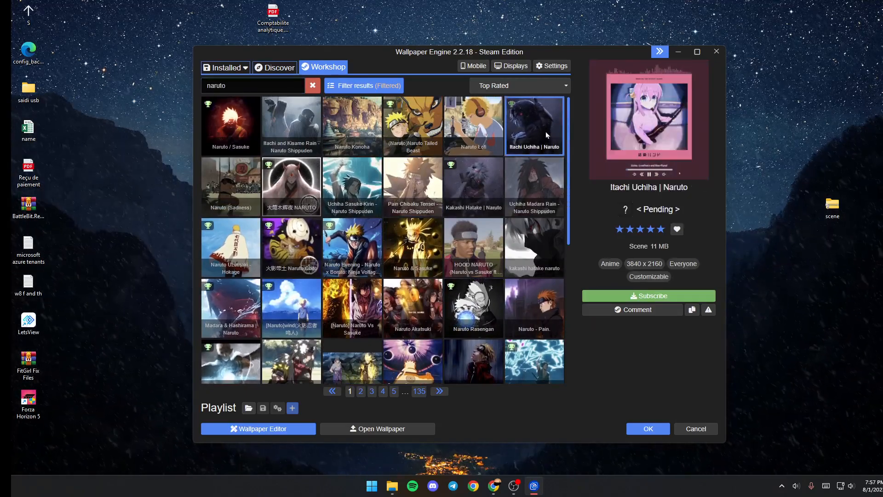
pyautogui.click(473, 126)
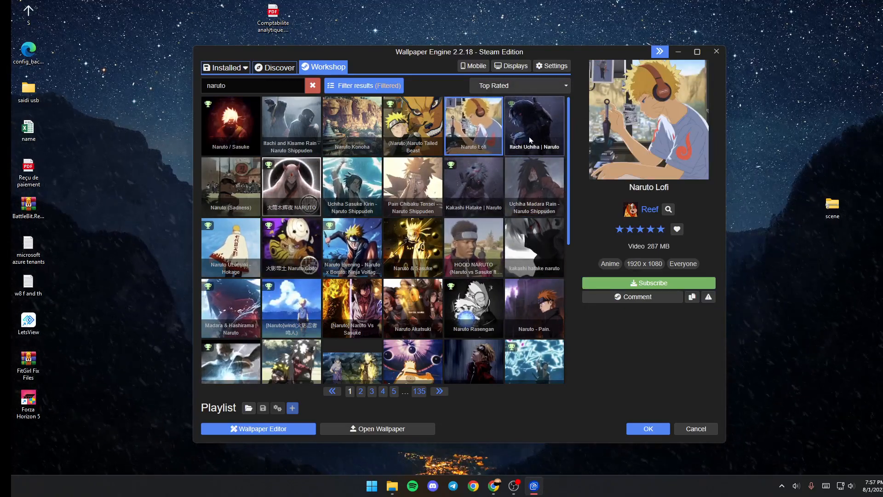
pyautogui.click(533, 126)
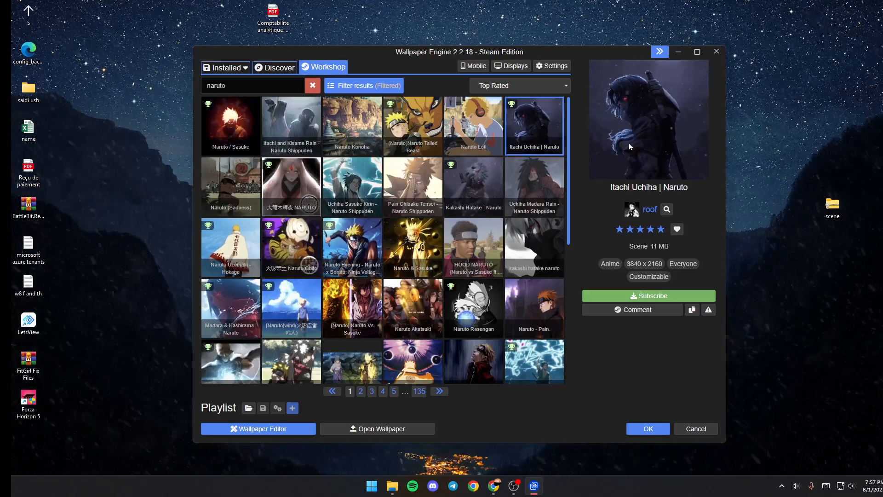
pyautogui.click(648, 209)
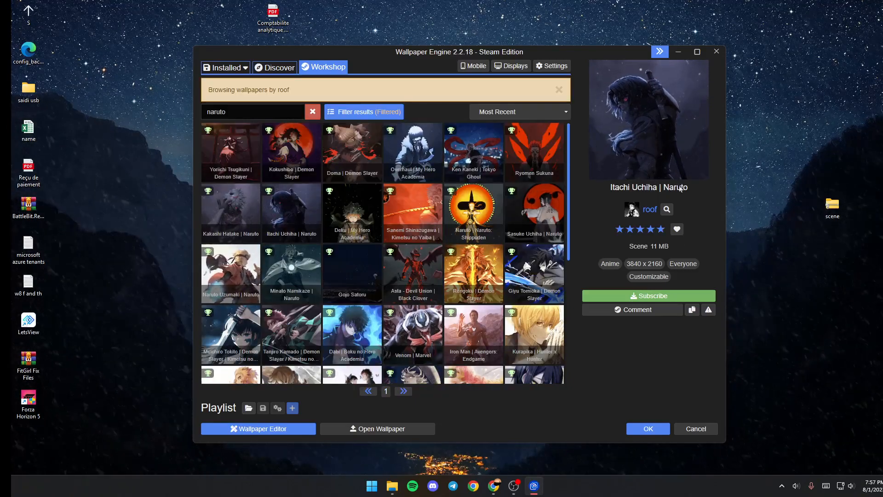